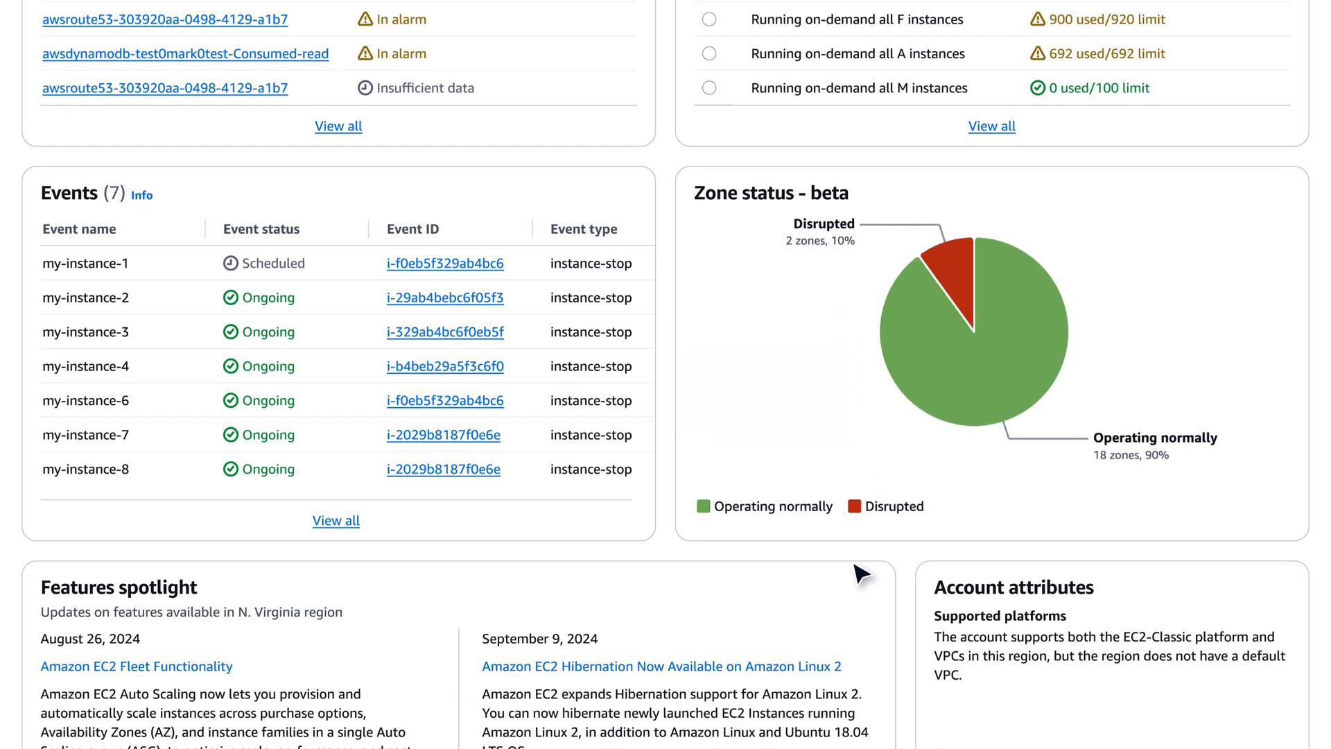
- Scroll the EC2 dashboard up past Events and Alarms to the Instance hours and Network traffic charts
scroll("up", 3)
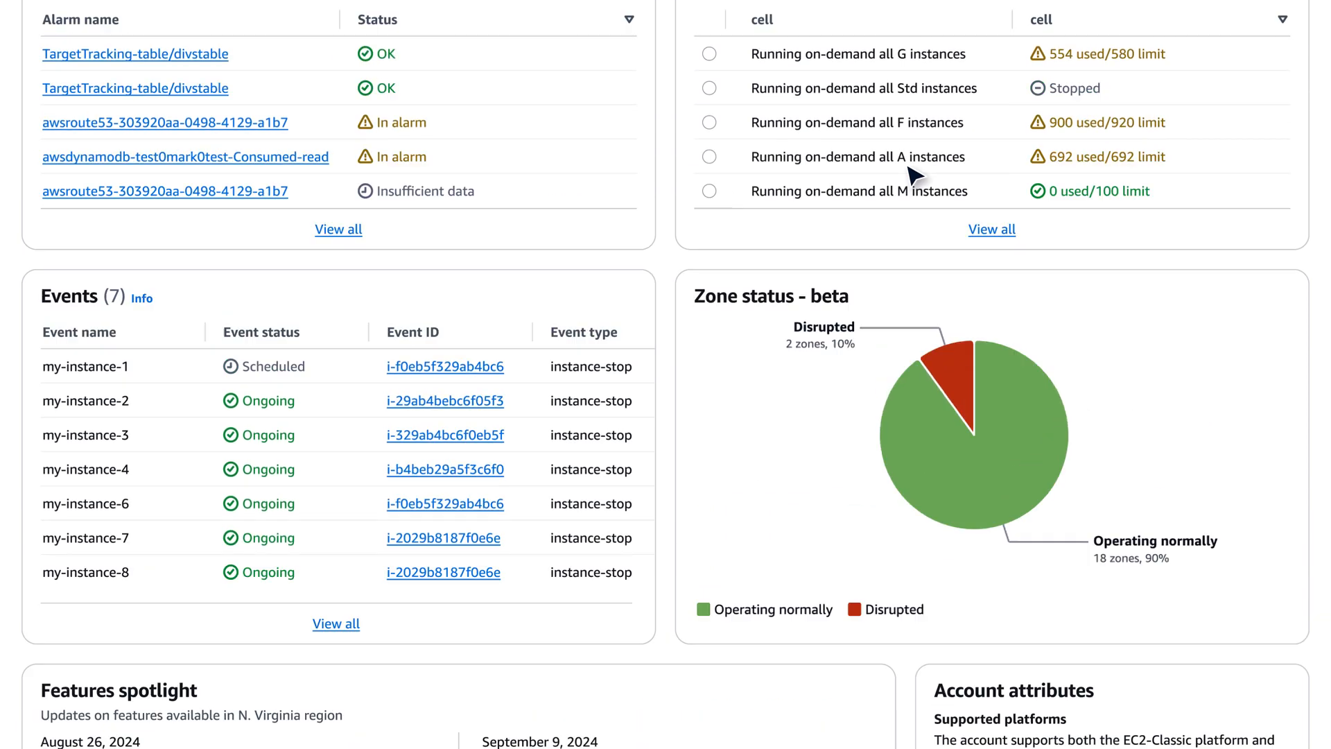
scroll("up", 3)
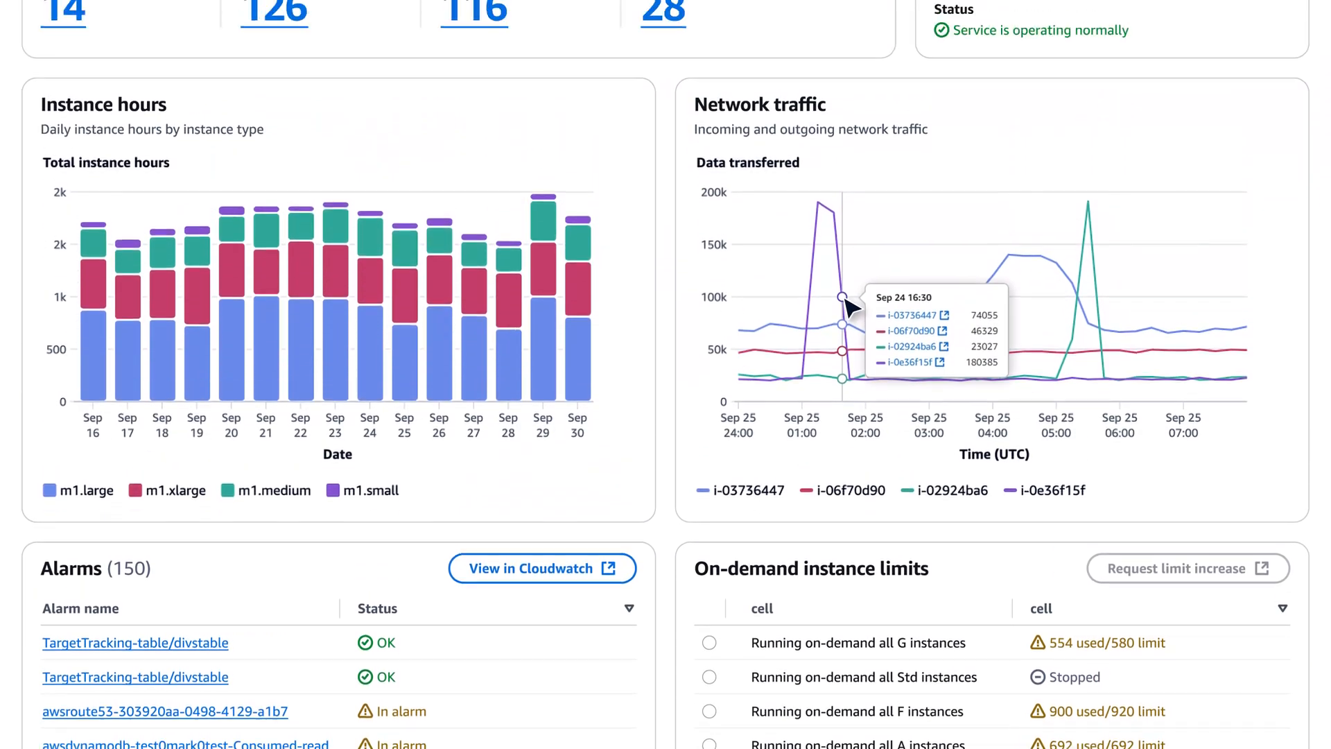
scroll("up", 3)
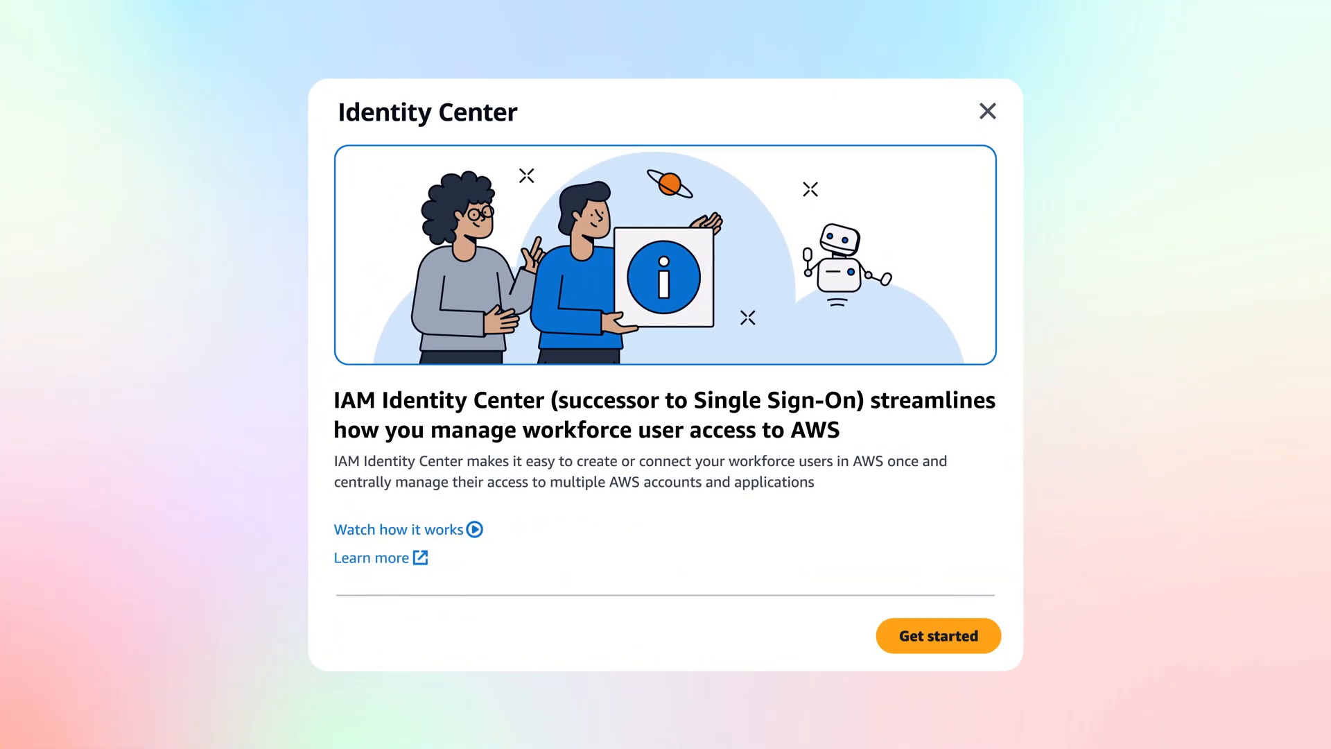
left_click(937, 635)
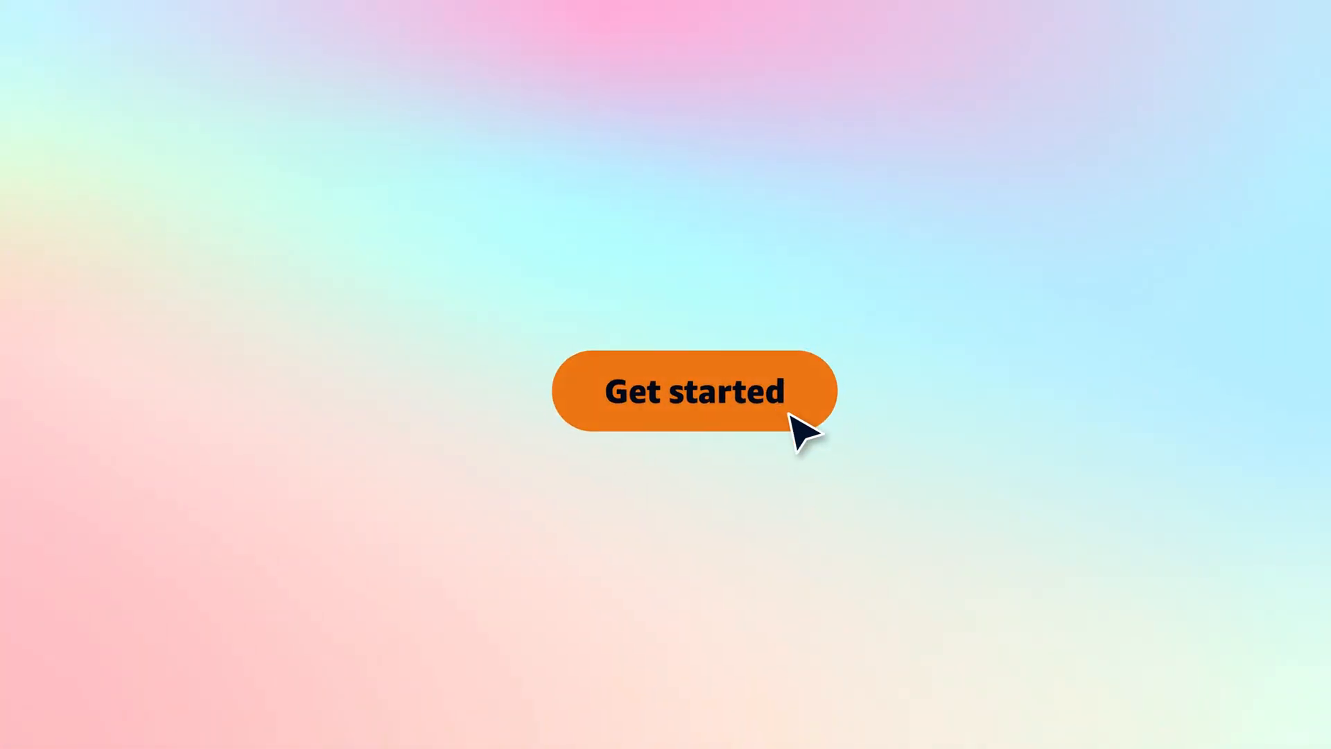
left_click(693, 391)
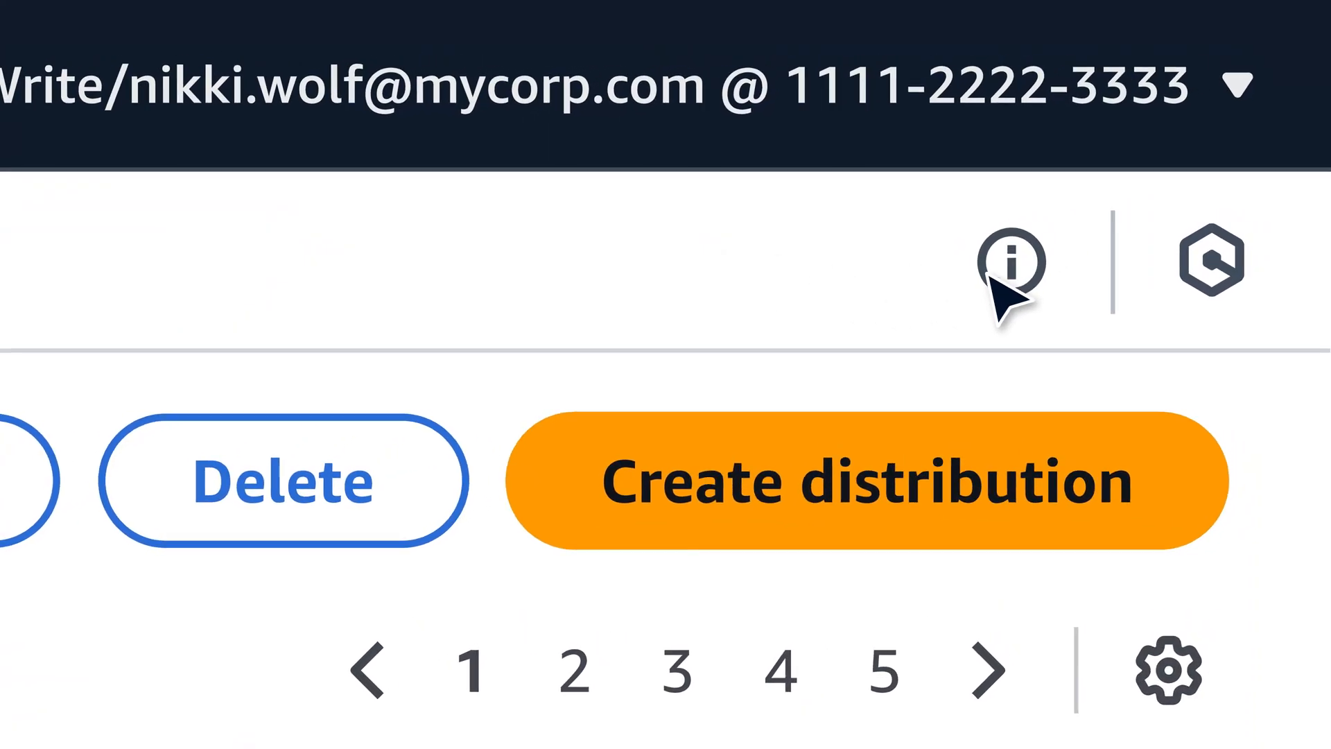
- Show the Distributions help panel via the toolbar info icon
left_click(1016, 262)
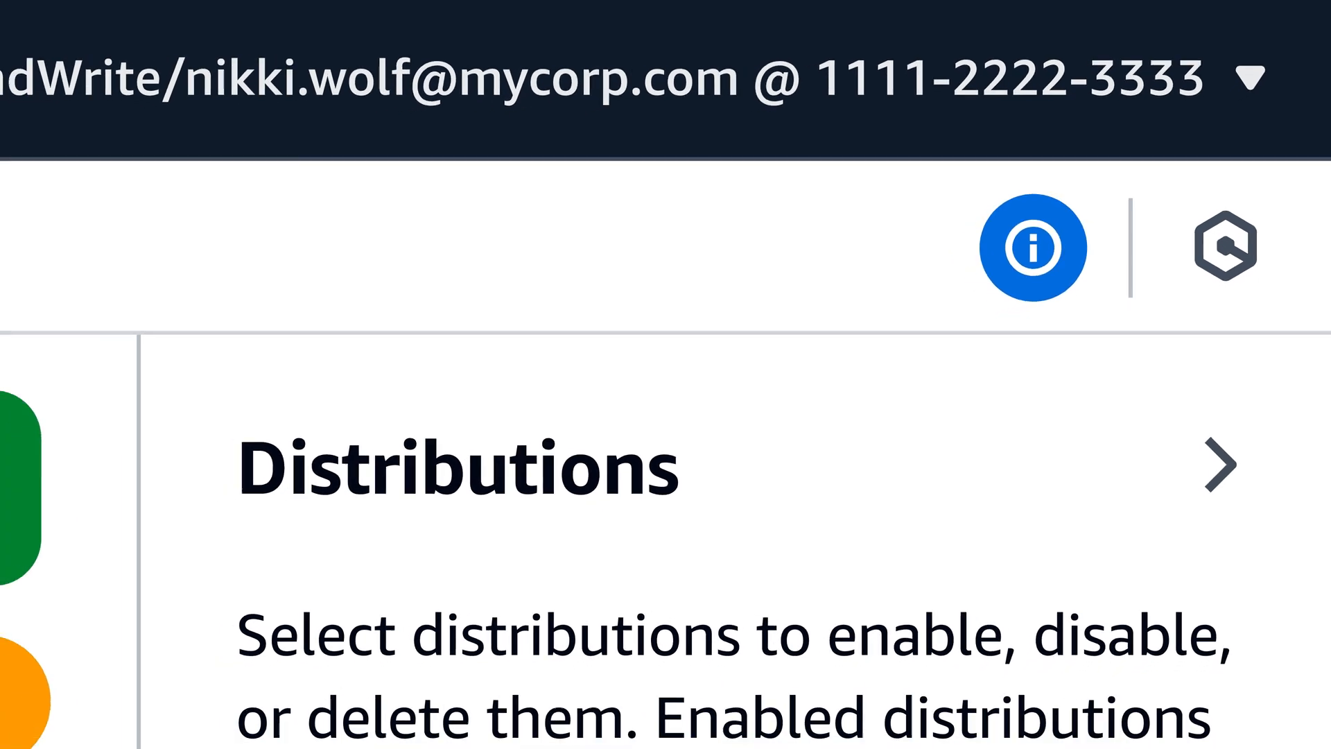